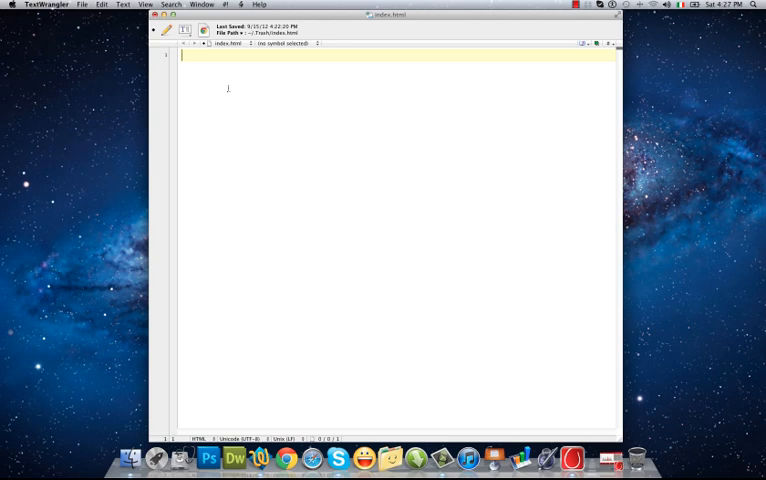
Step: Write the opening <html> and closing </html> tags with blank lines between them
type("<htm")
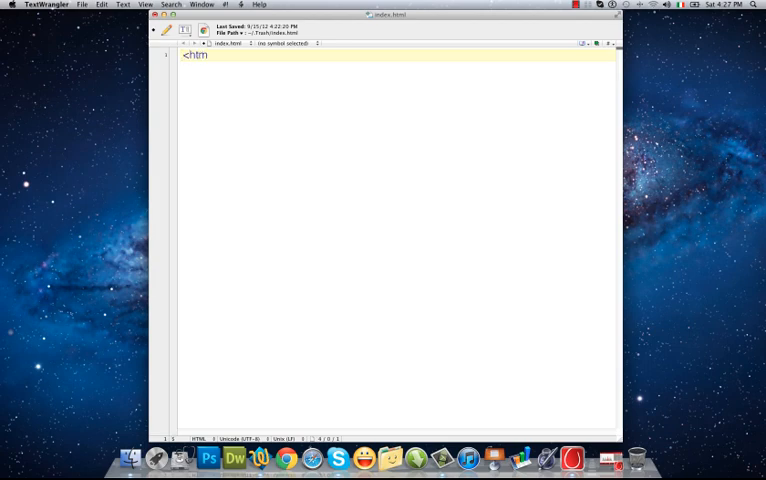
type("l>")
type("<")
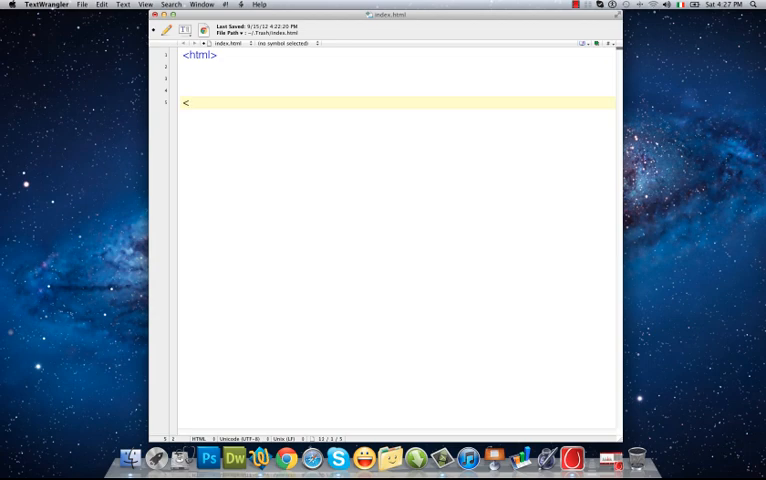
type("/")
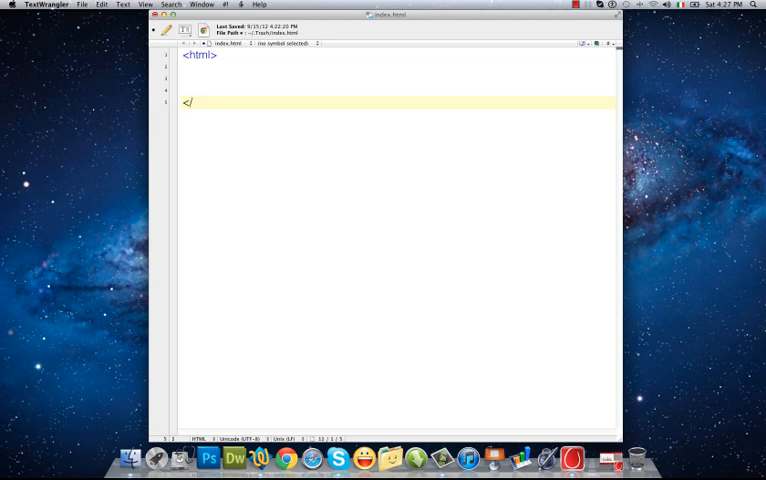
type("html>")
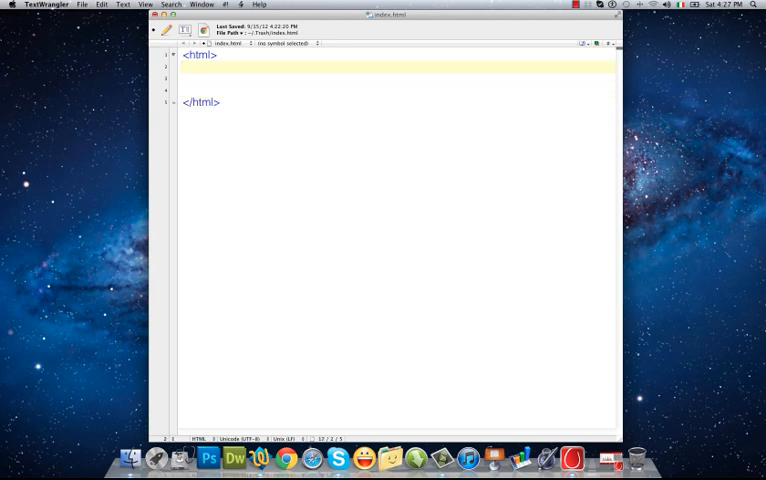
Step: Write <body> and </body> tags nested inside the html element
type("<bo")
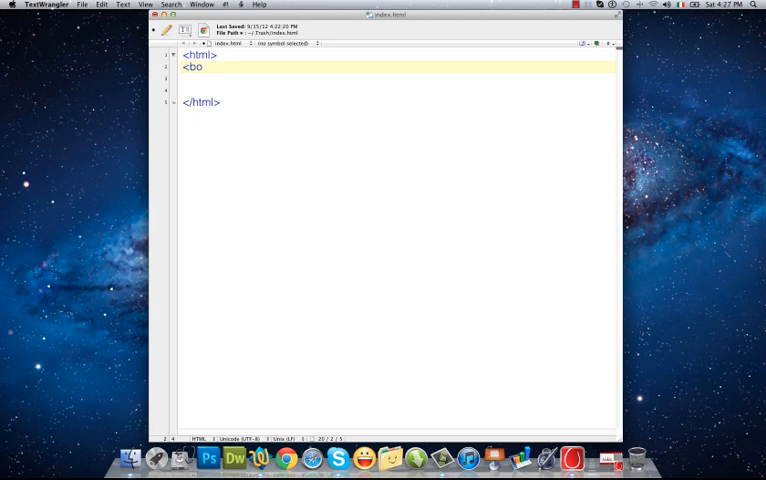
type("dy>")
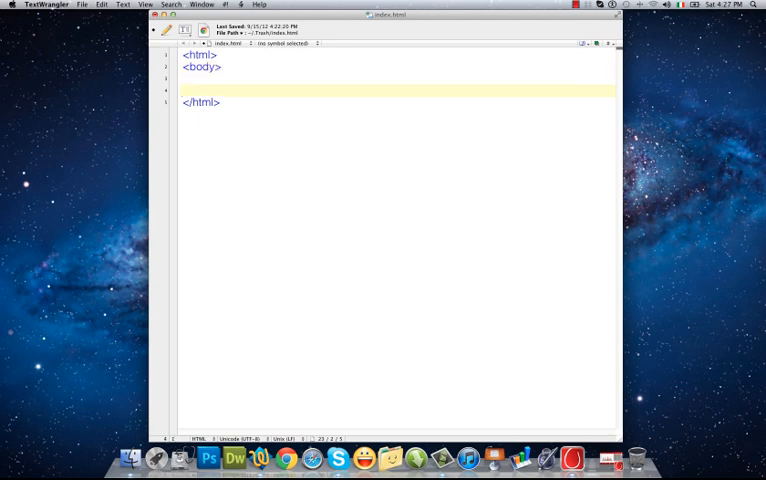
type("</")
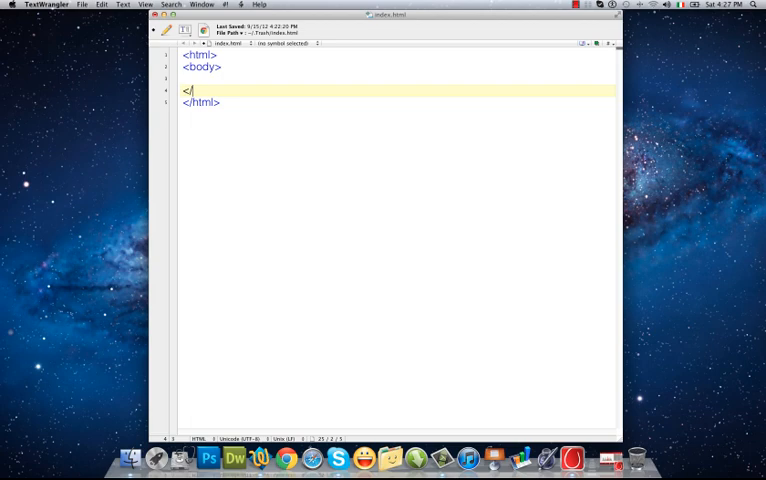
type("body>")
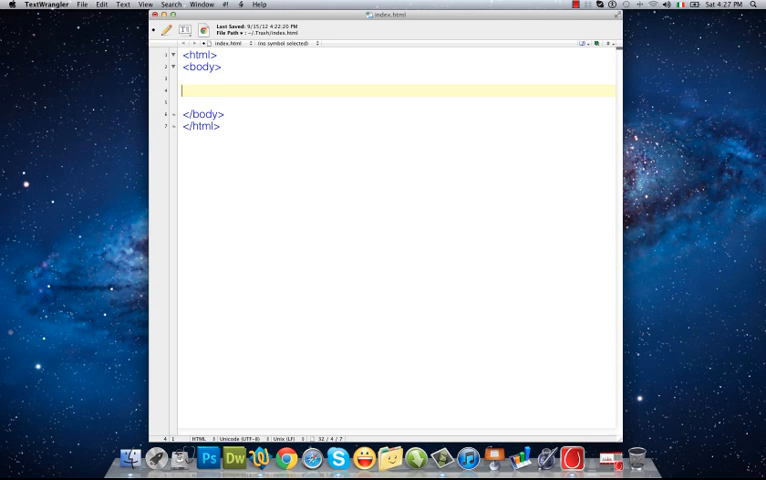
type("www")
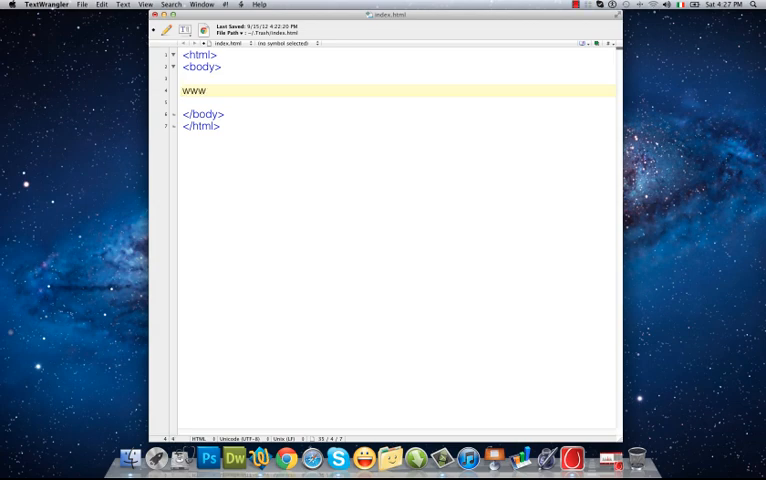
type(".Ara")
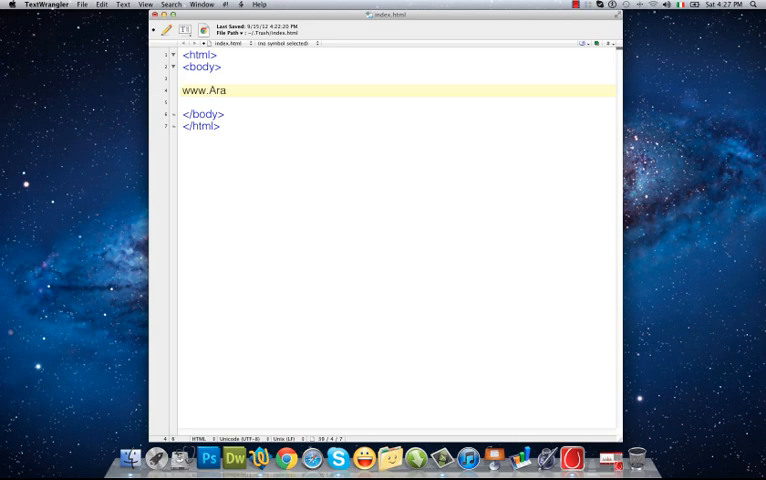
type("shtad.com")
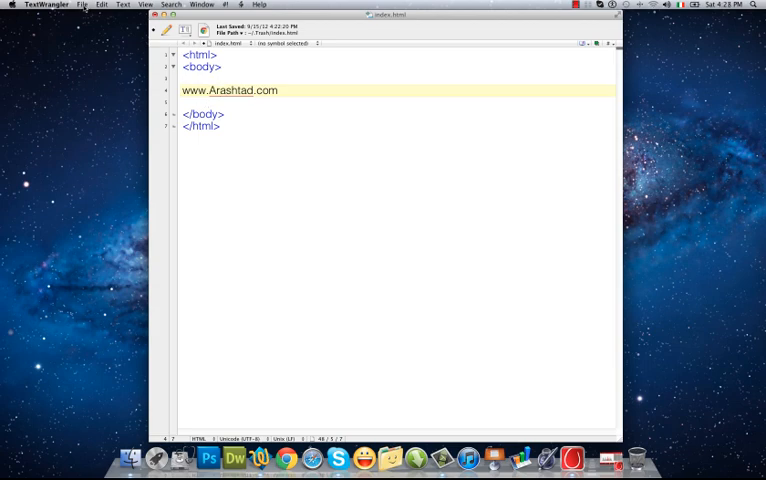
Step: Save the document as index.html with the Desktop as its location
left_click(82, 4)
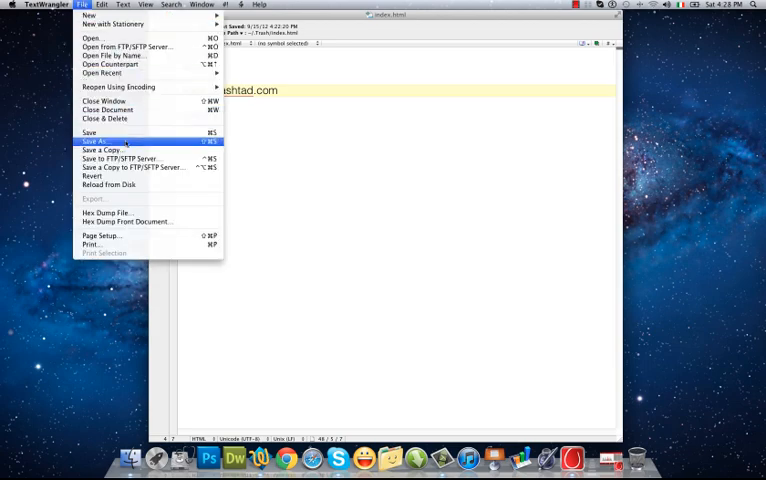
left_click(96, 140)
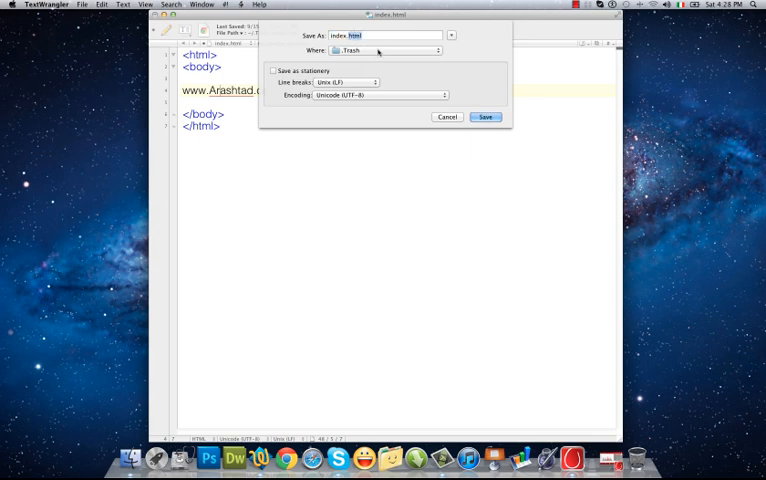
left_click(384, 50)
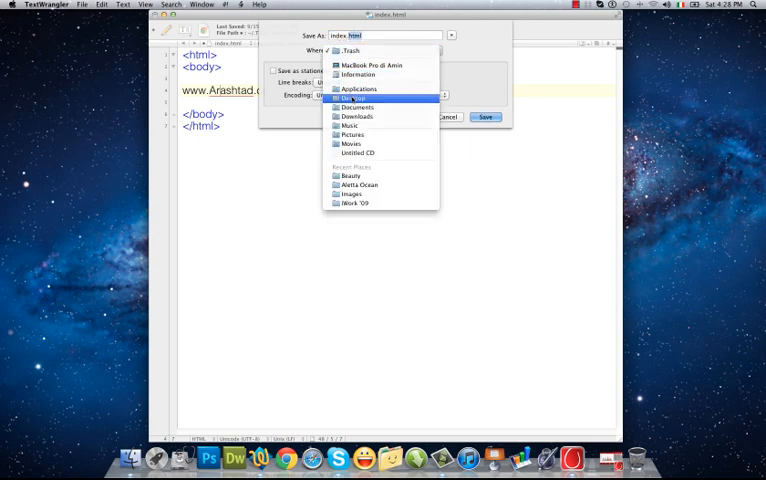
left_click(486, 116)
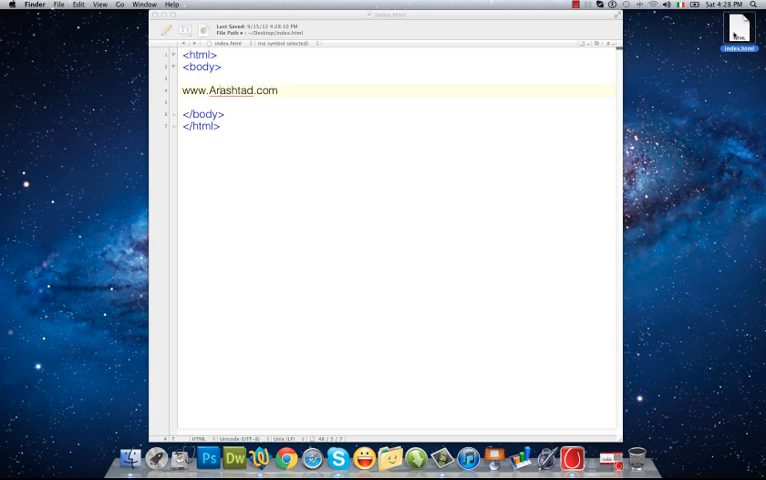
mouse_move(736, 36)
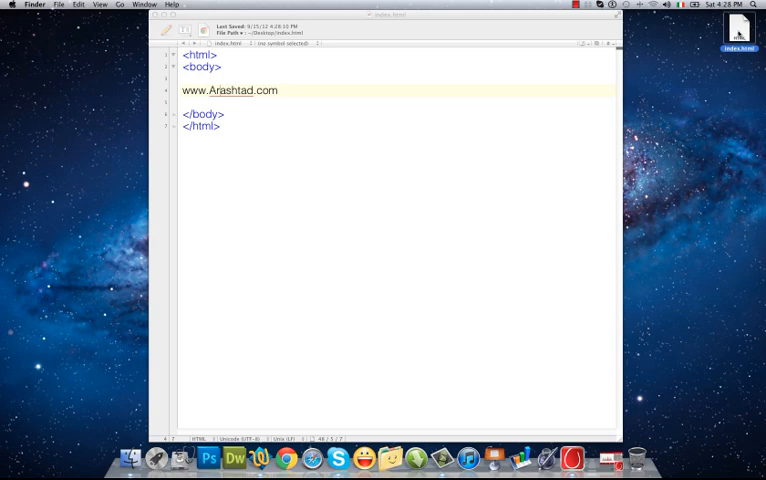